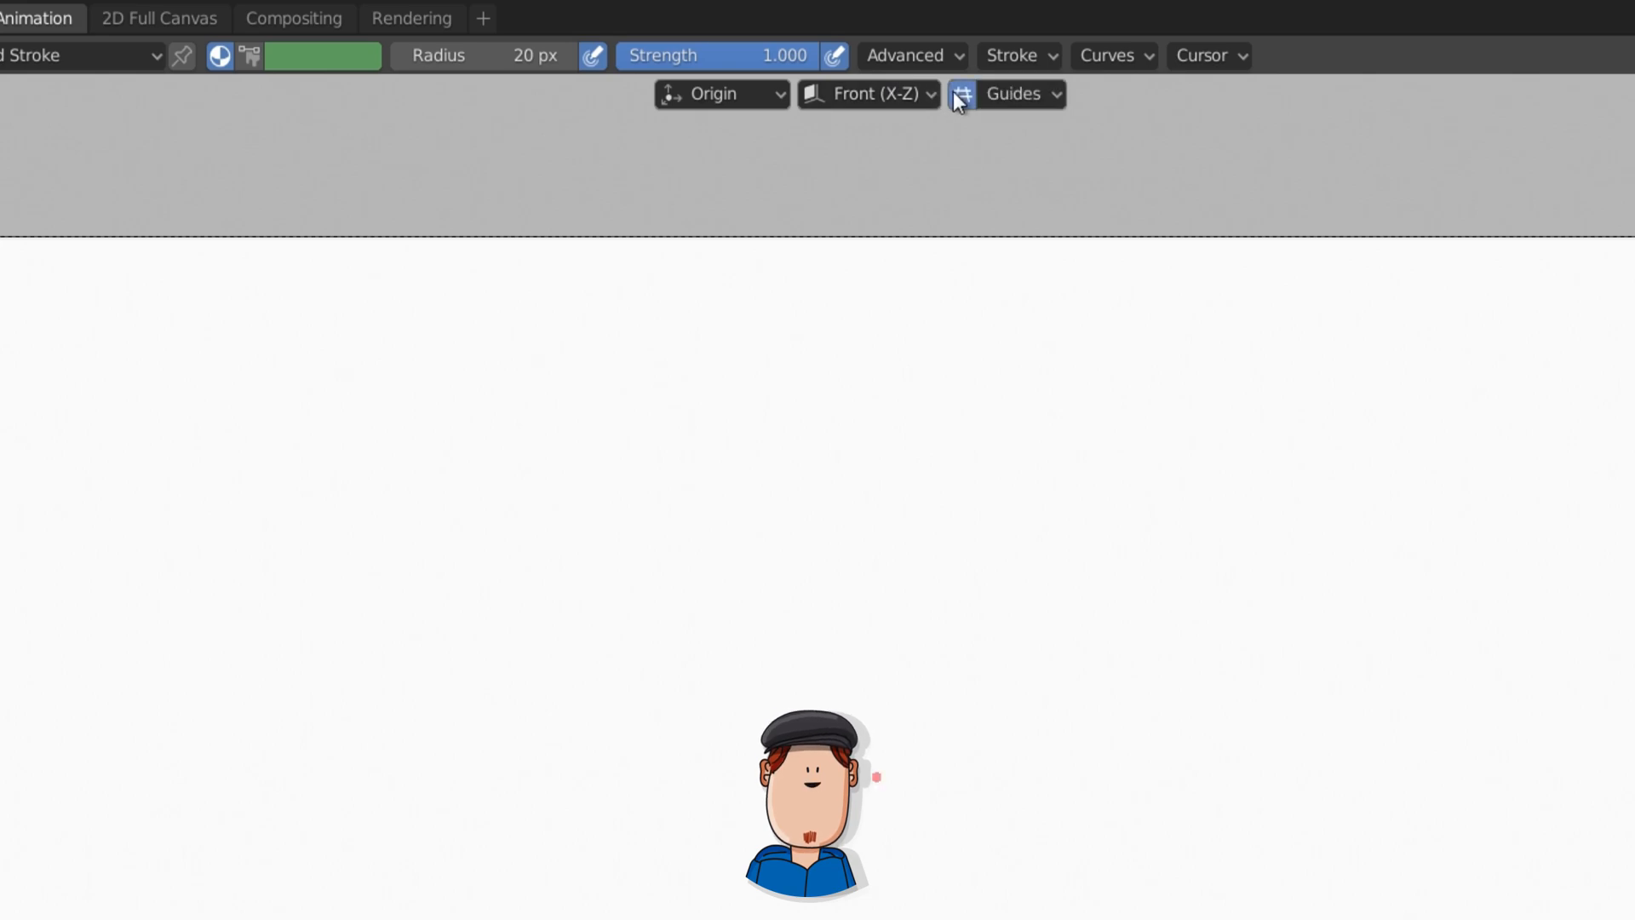
Enable radial drawing guides and draw the outer circle of the donut on the Lines layer.
click(1015, 93)
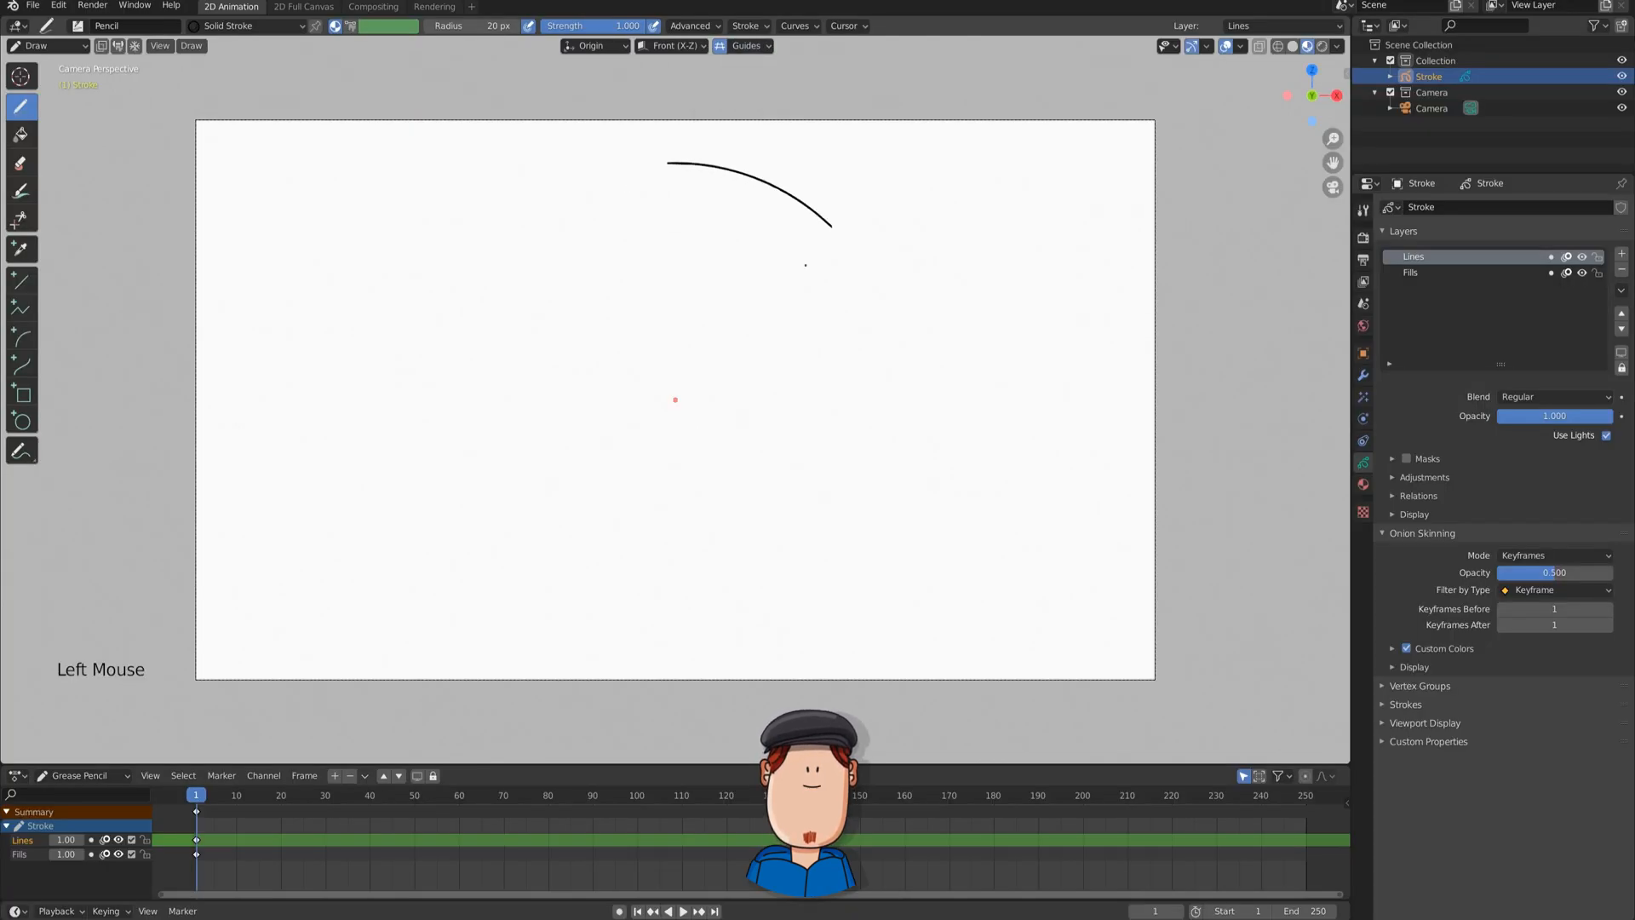
drag(667, 162, 668, 161)
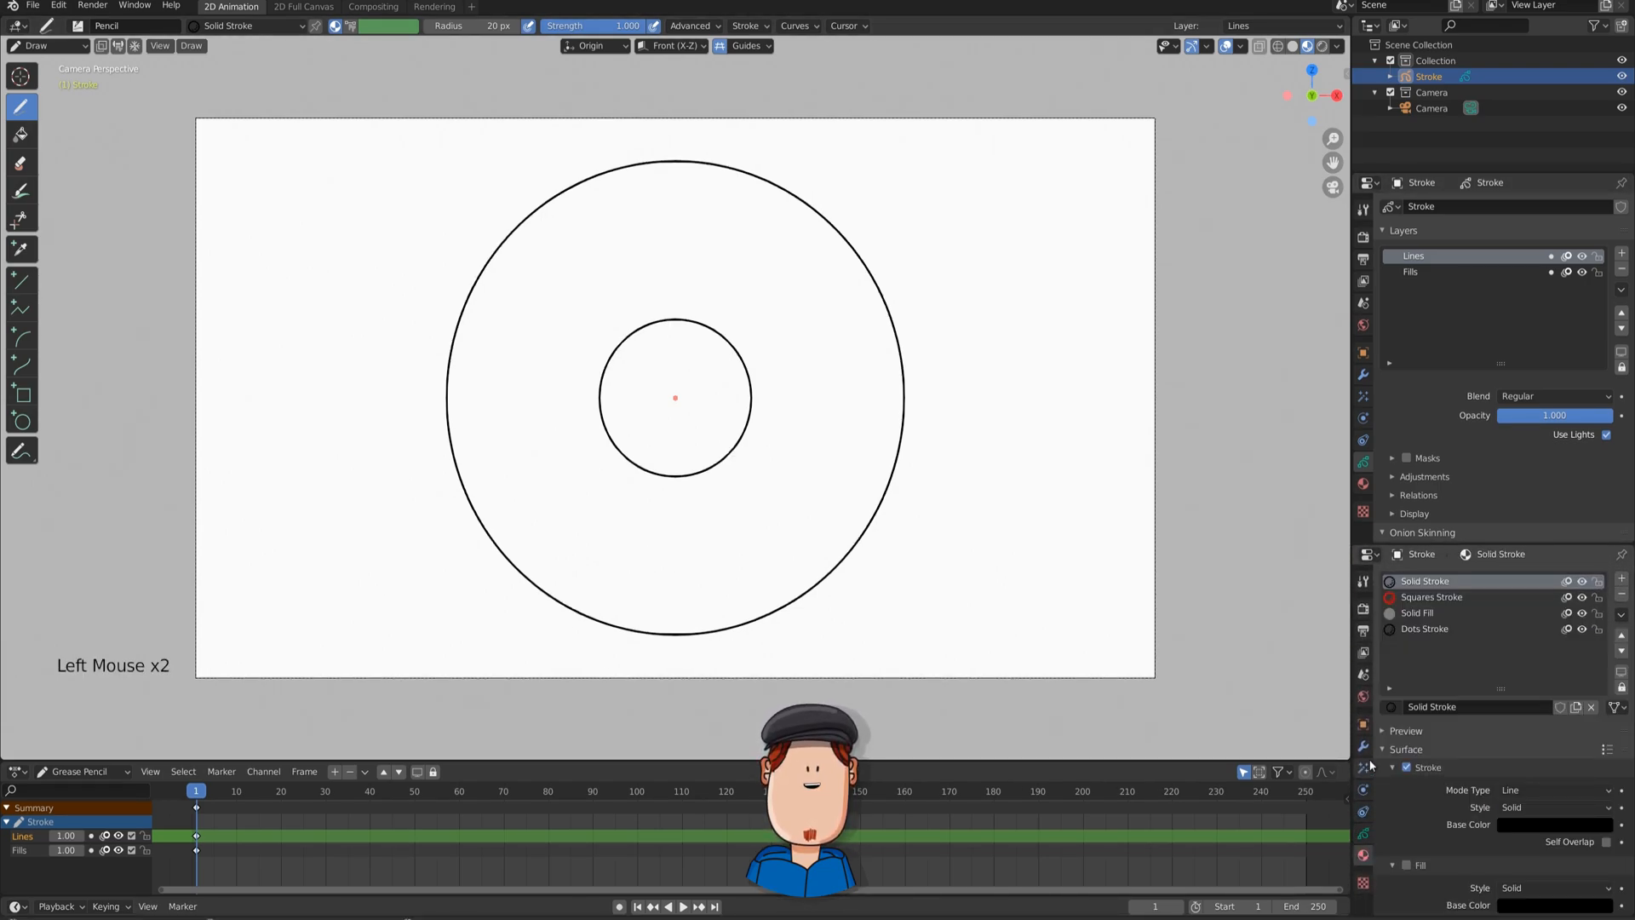
Make the Solid Fill material pink and flood the big circle with it on the Fills layer.
click(1418, 611)
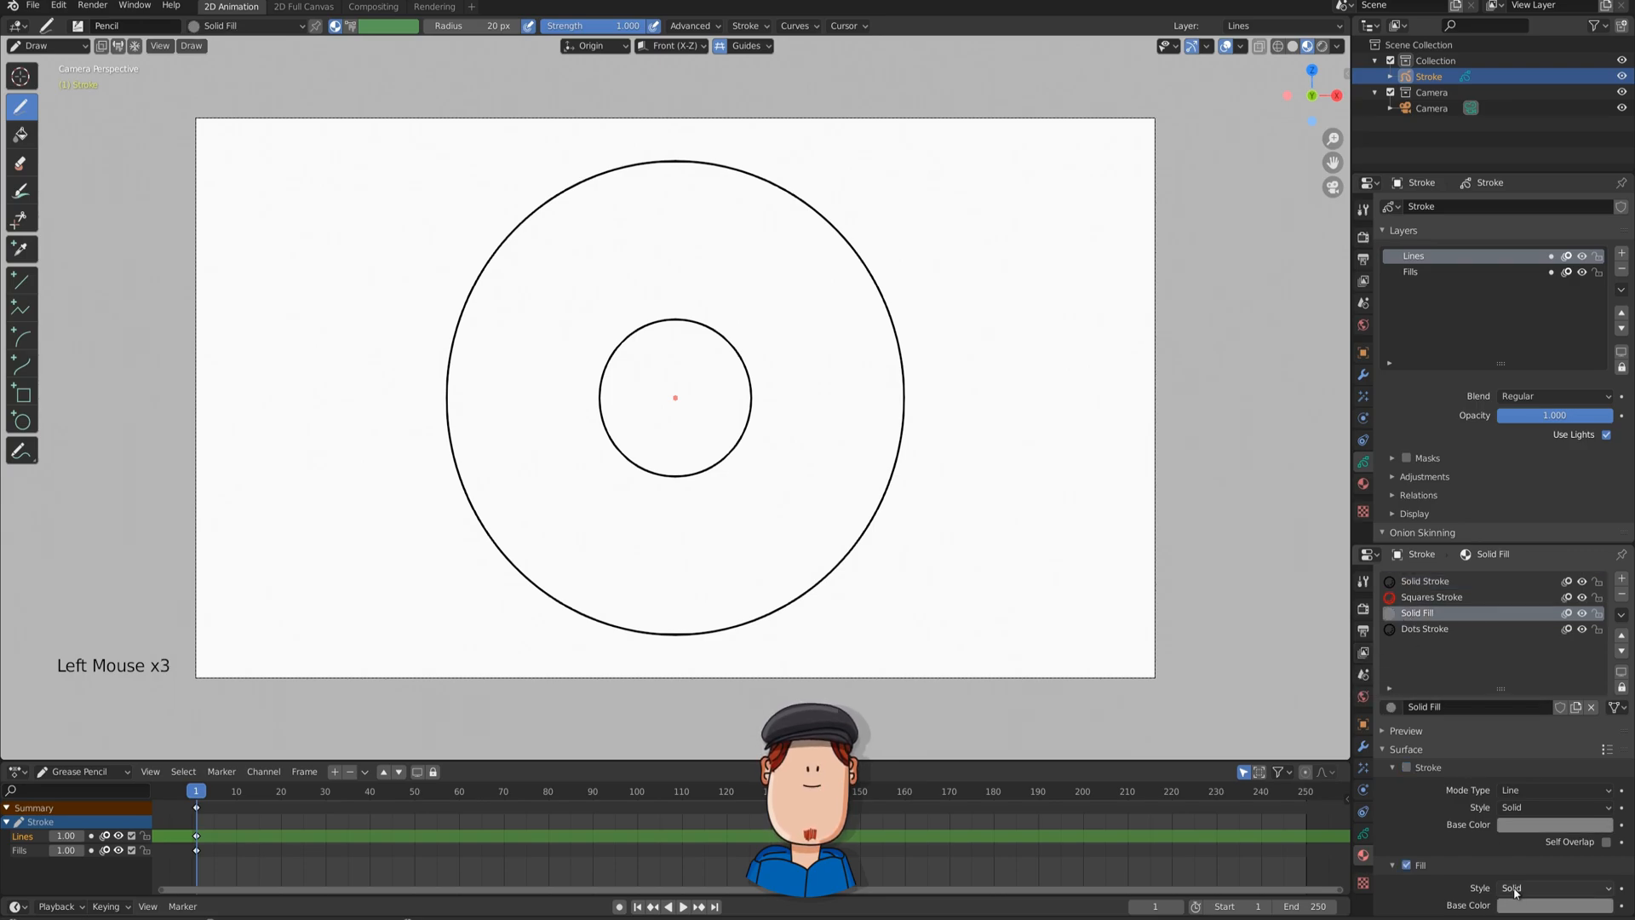
click(1547, 913)
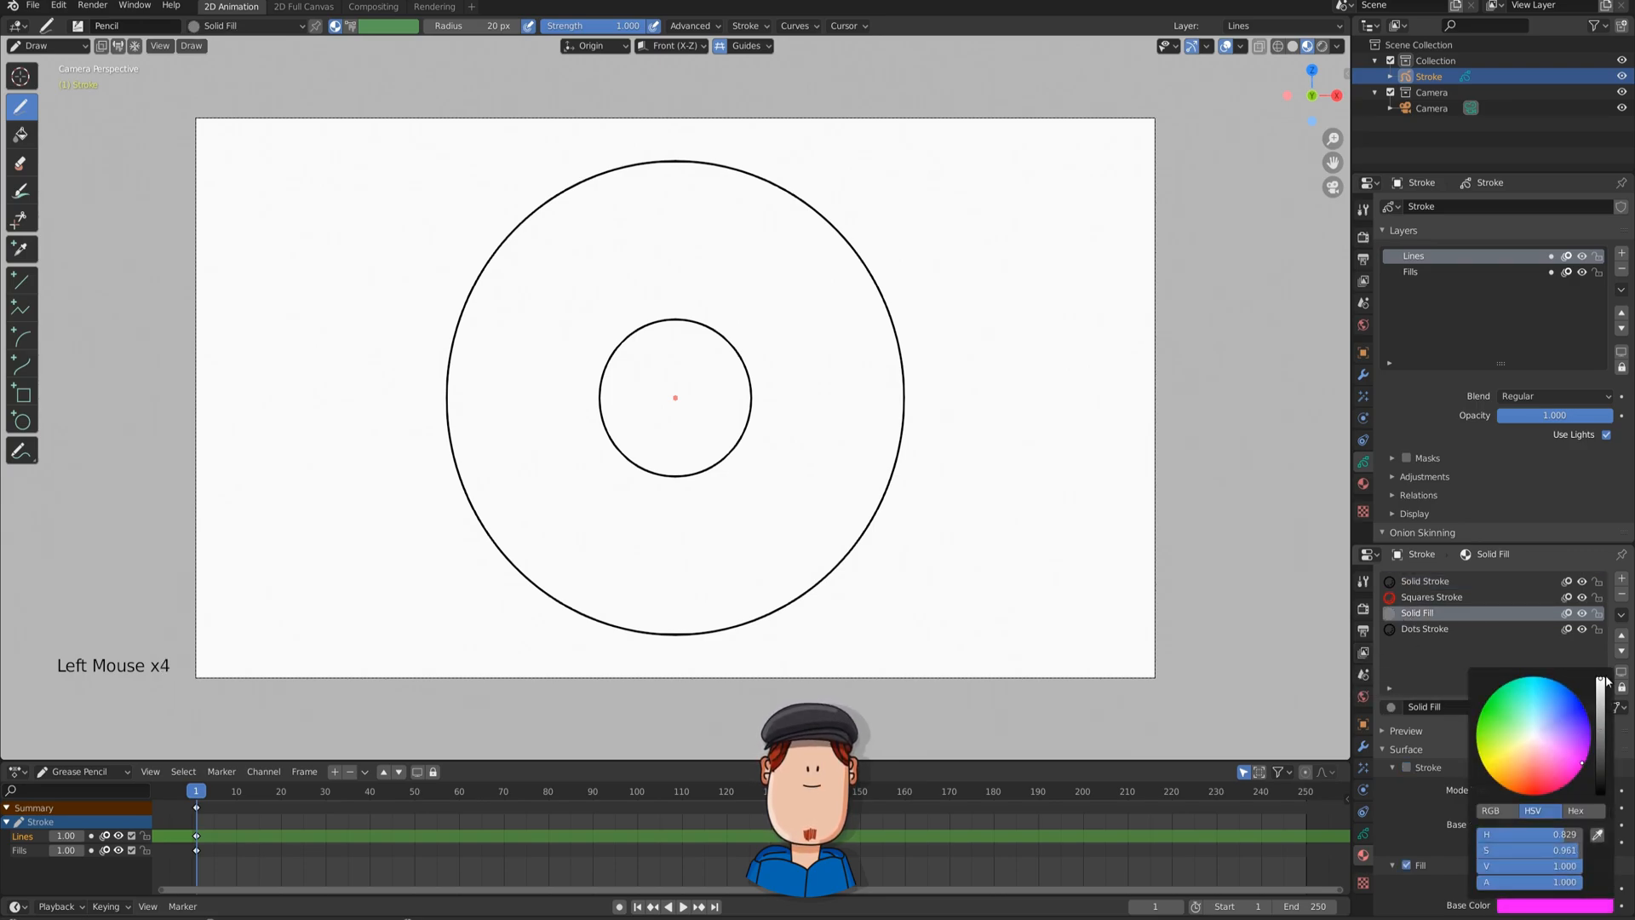
click(1410, 270)
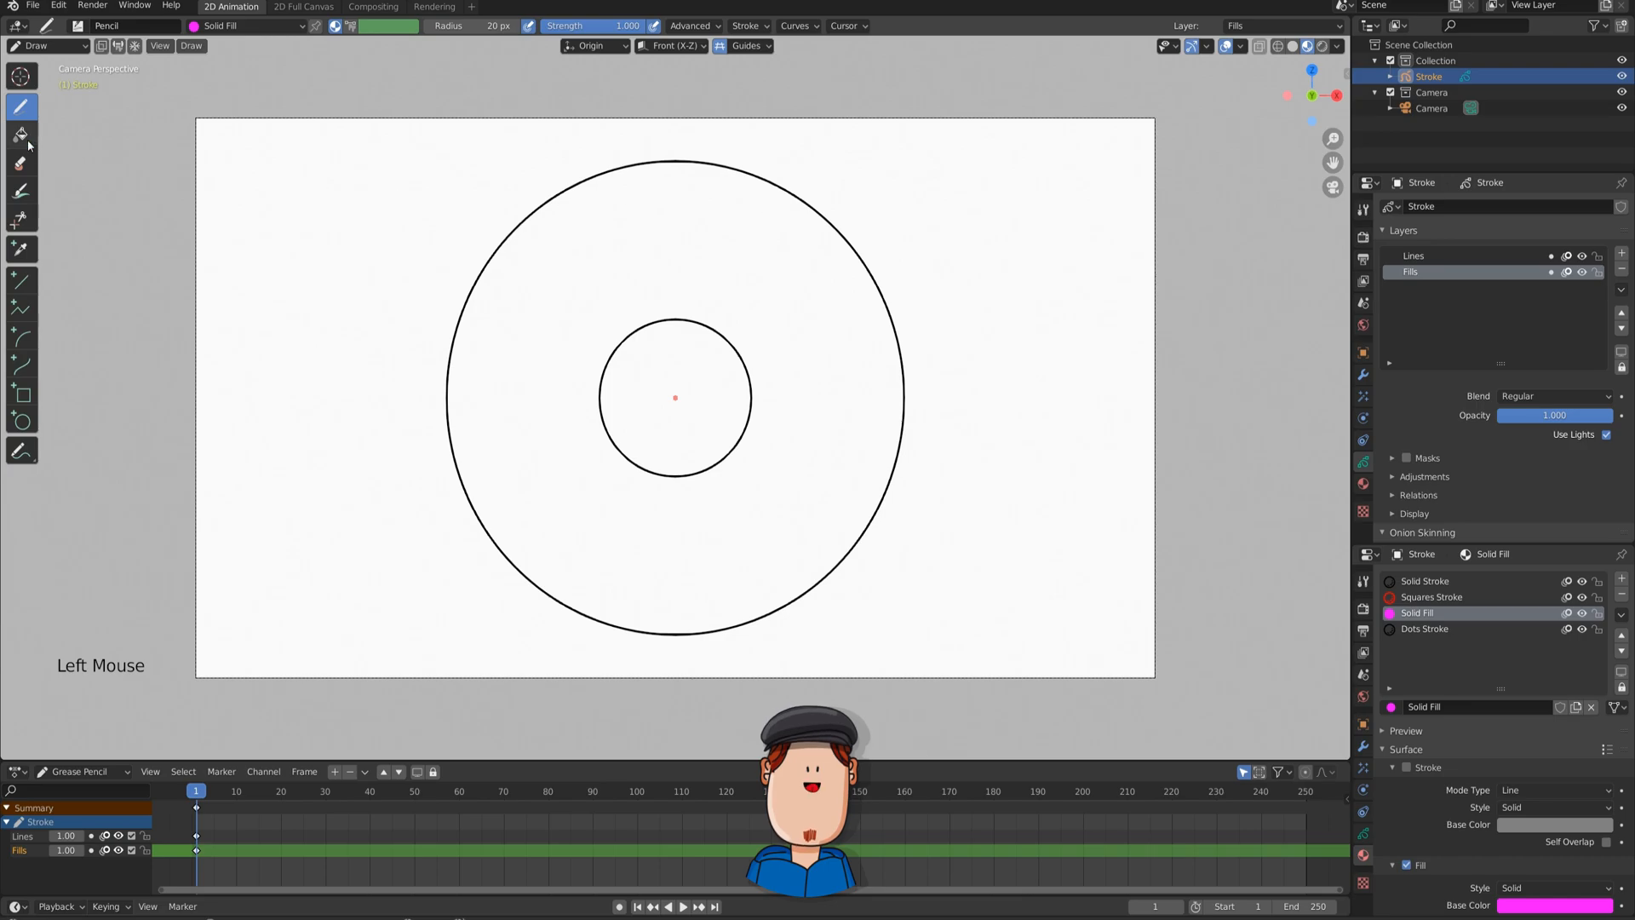
click(666, 260)
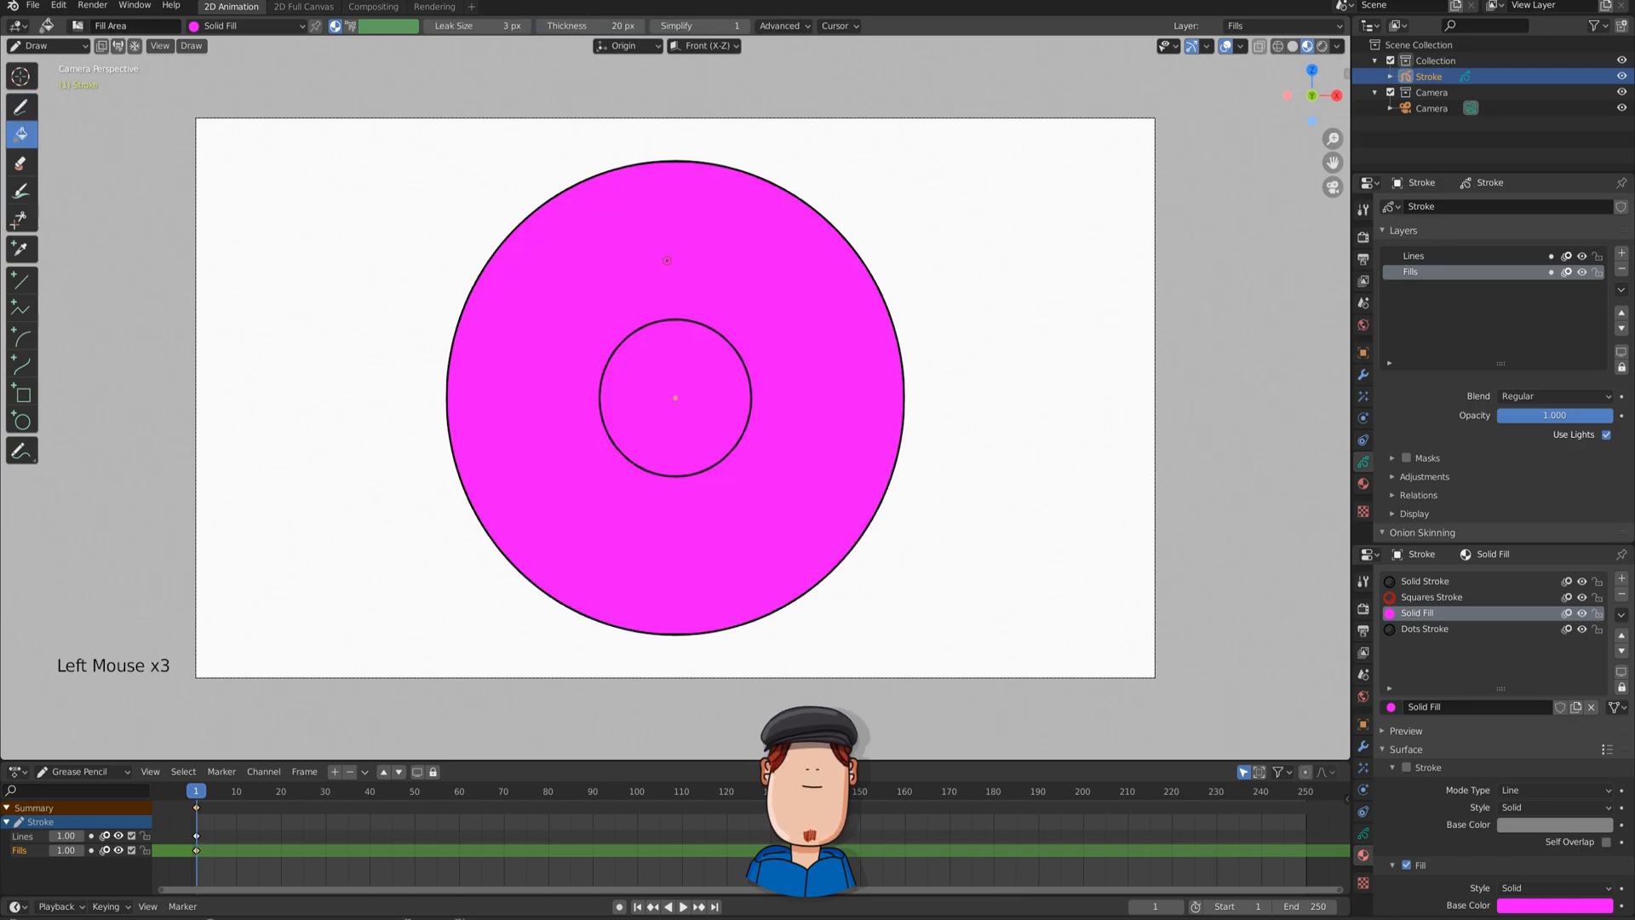
Undo the pink fill and add a new GP_Layer above Lines and Fills.
key(Ctrl)
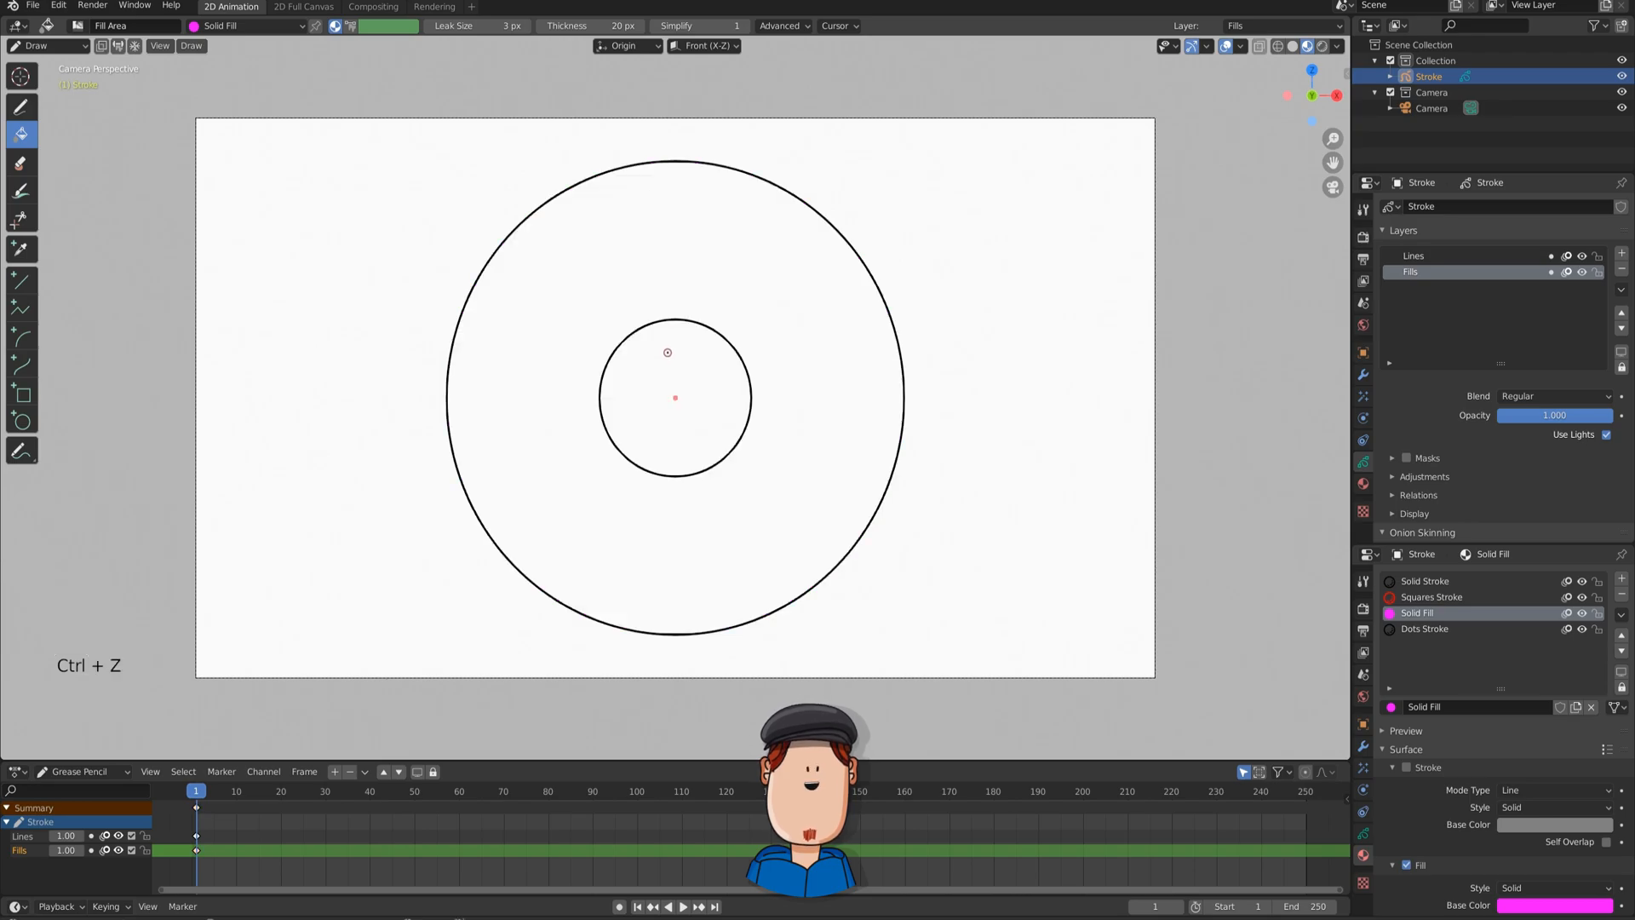
click(681, 398)
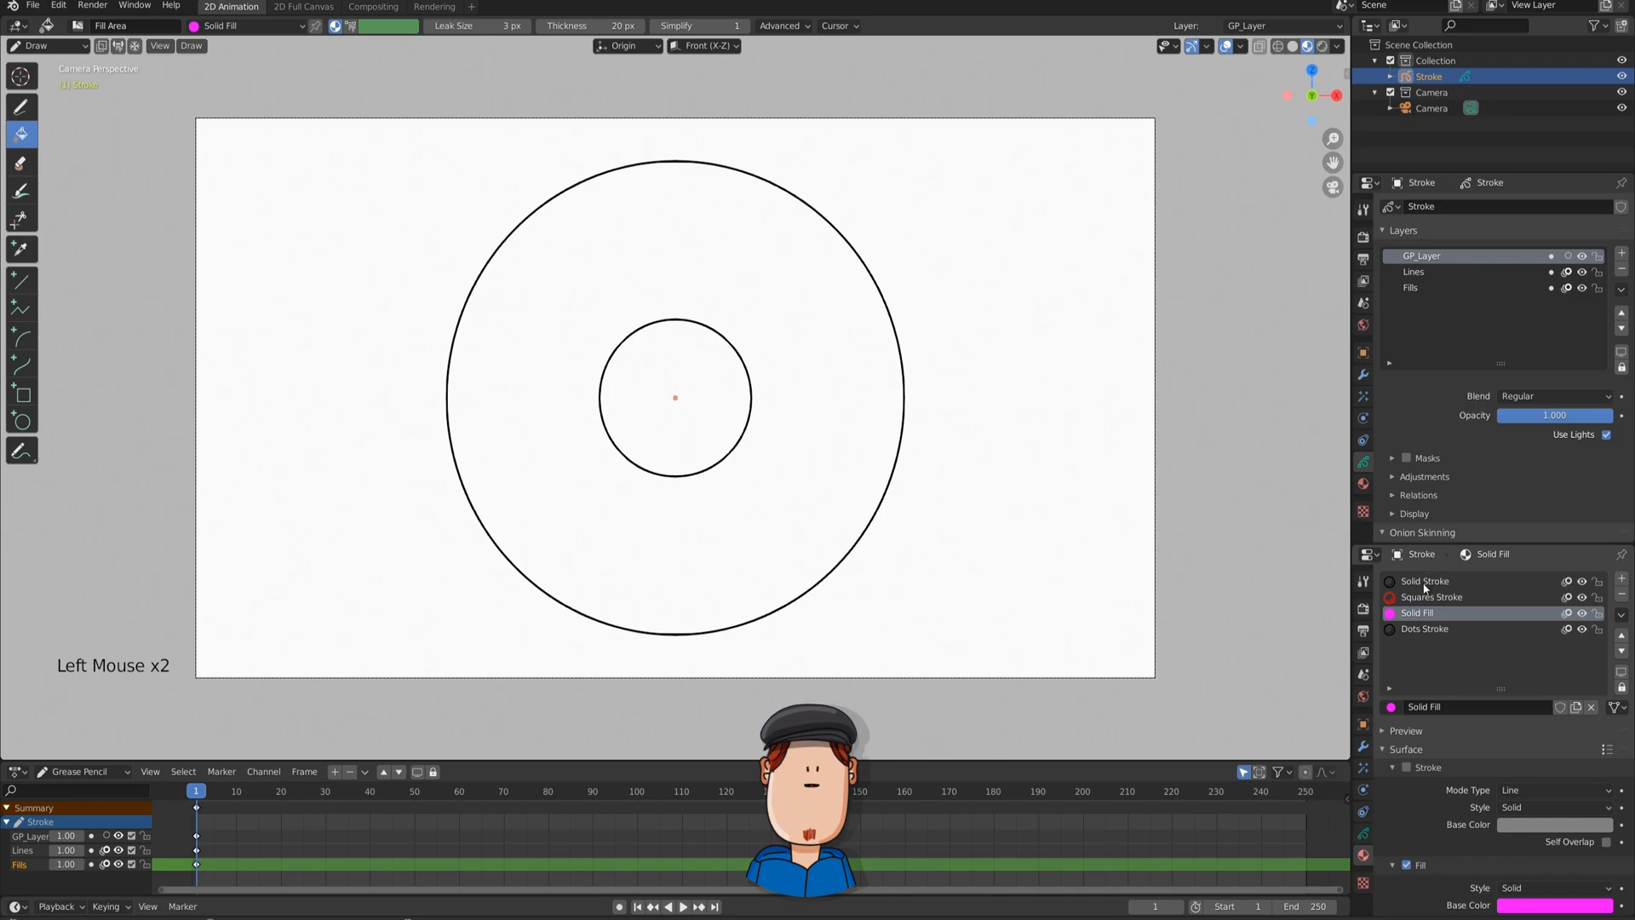
Draw a black Solid Stroke line across the donut's middle on GP_Layer and hide it via negative stroke thickness.
click(1424, 581)
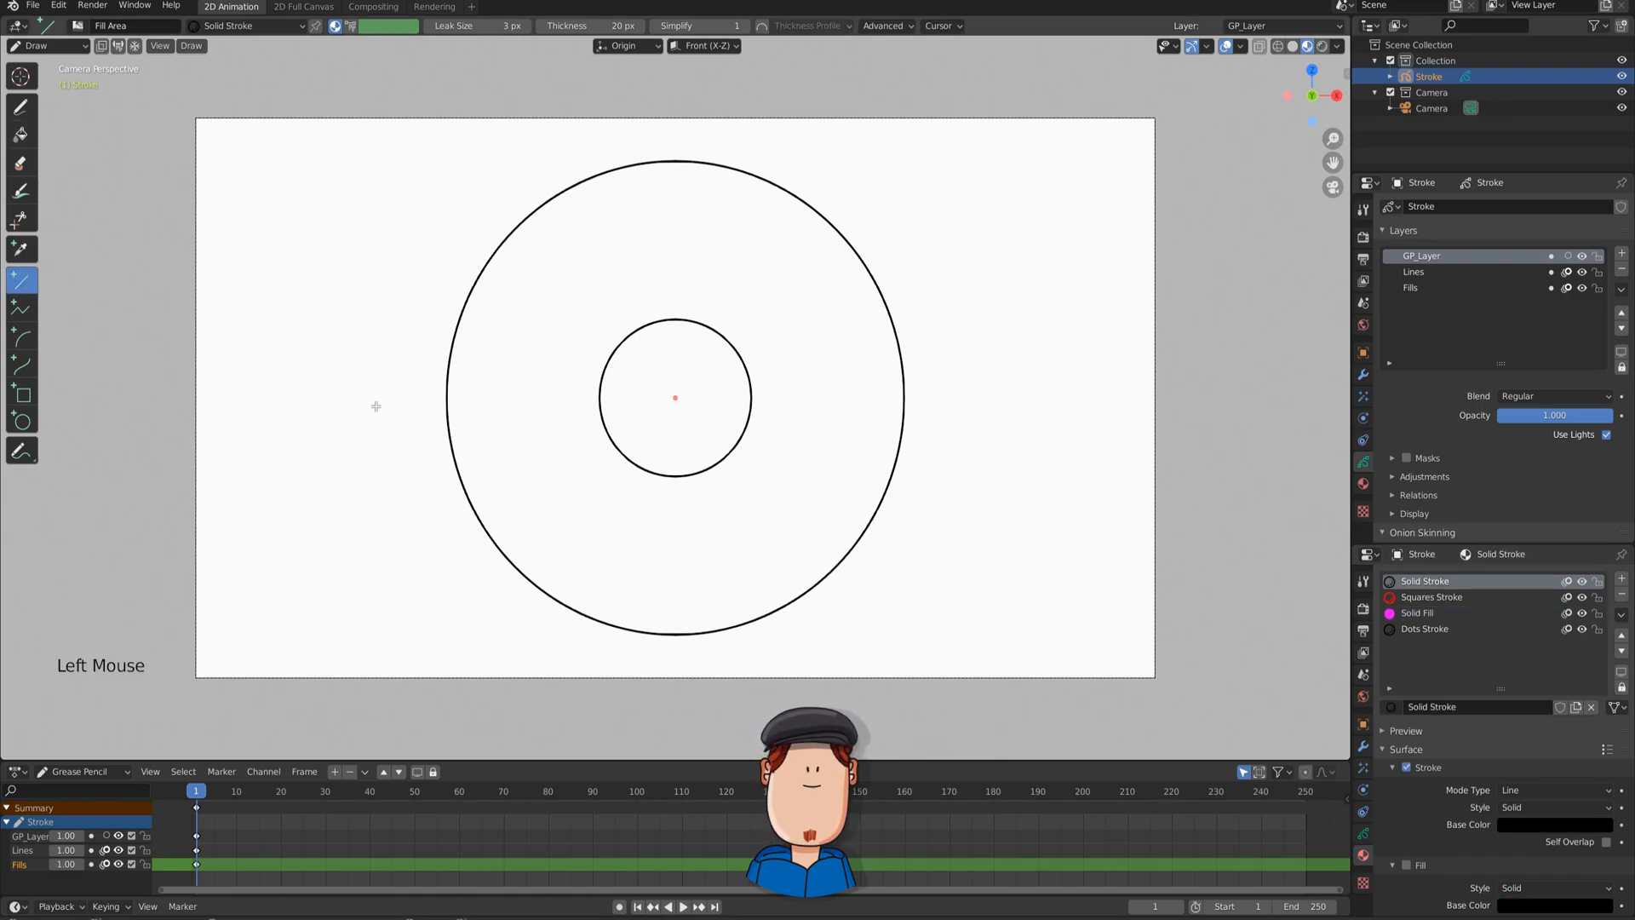
drag(375, 407, 973, 407)
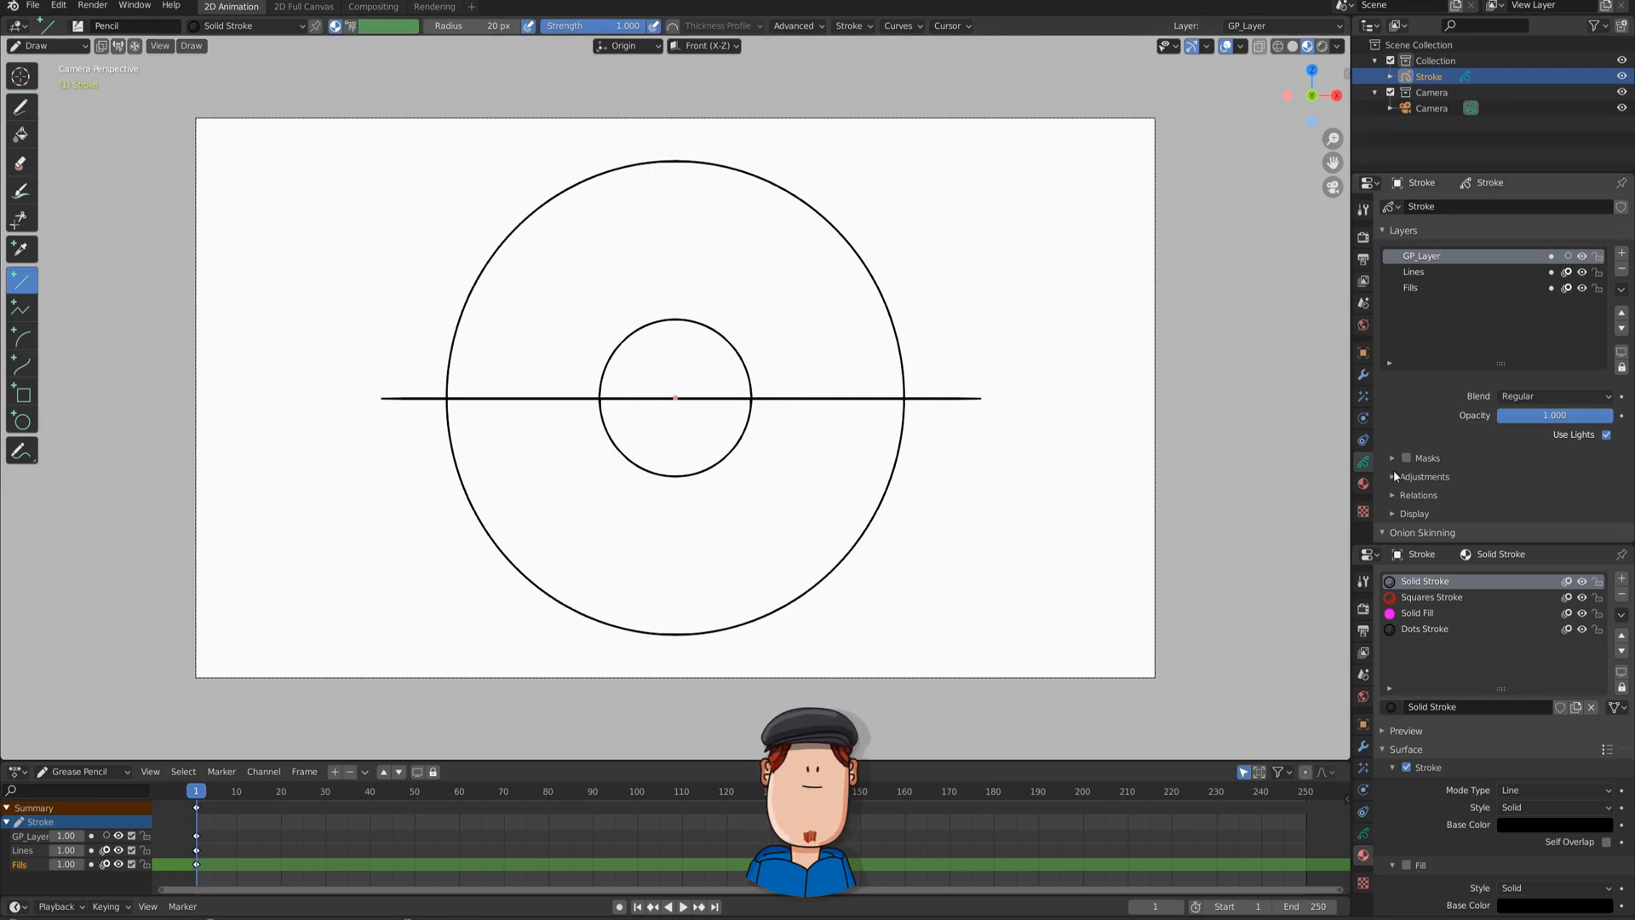
click(1395, 477)
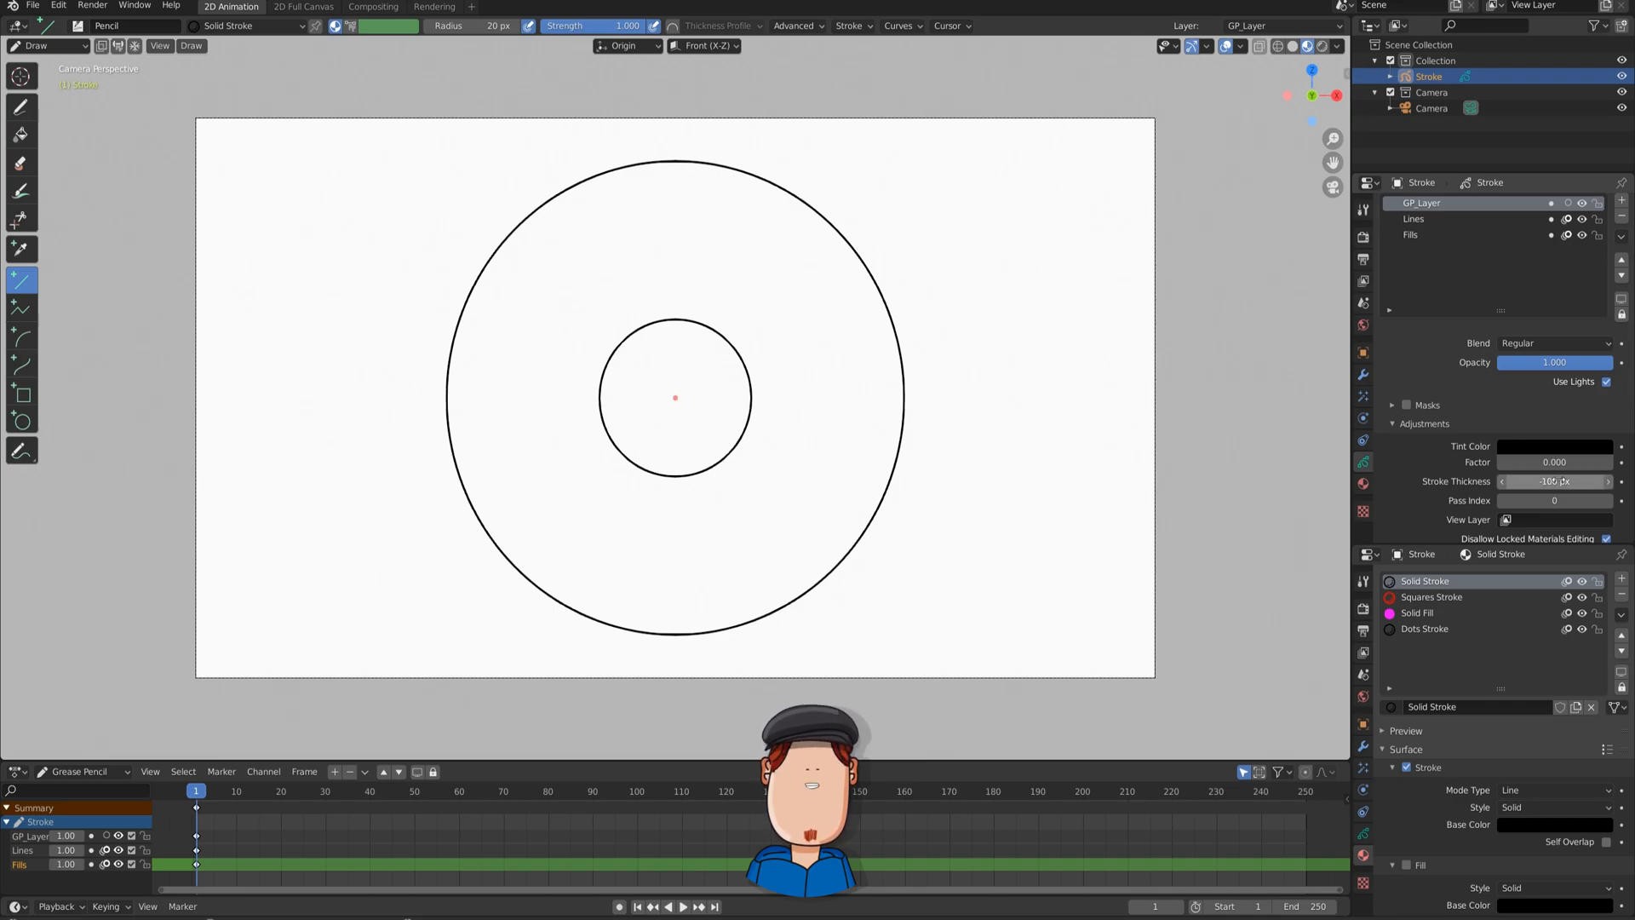
Switch to the Fills layer with Solid Fill, try filling the ring pink, then undo it.
click(1418, 611)
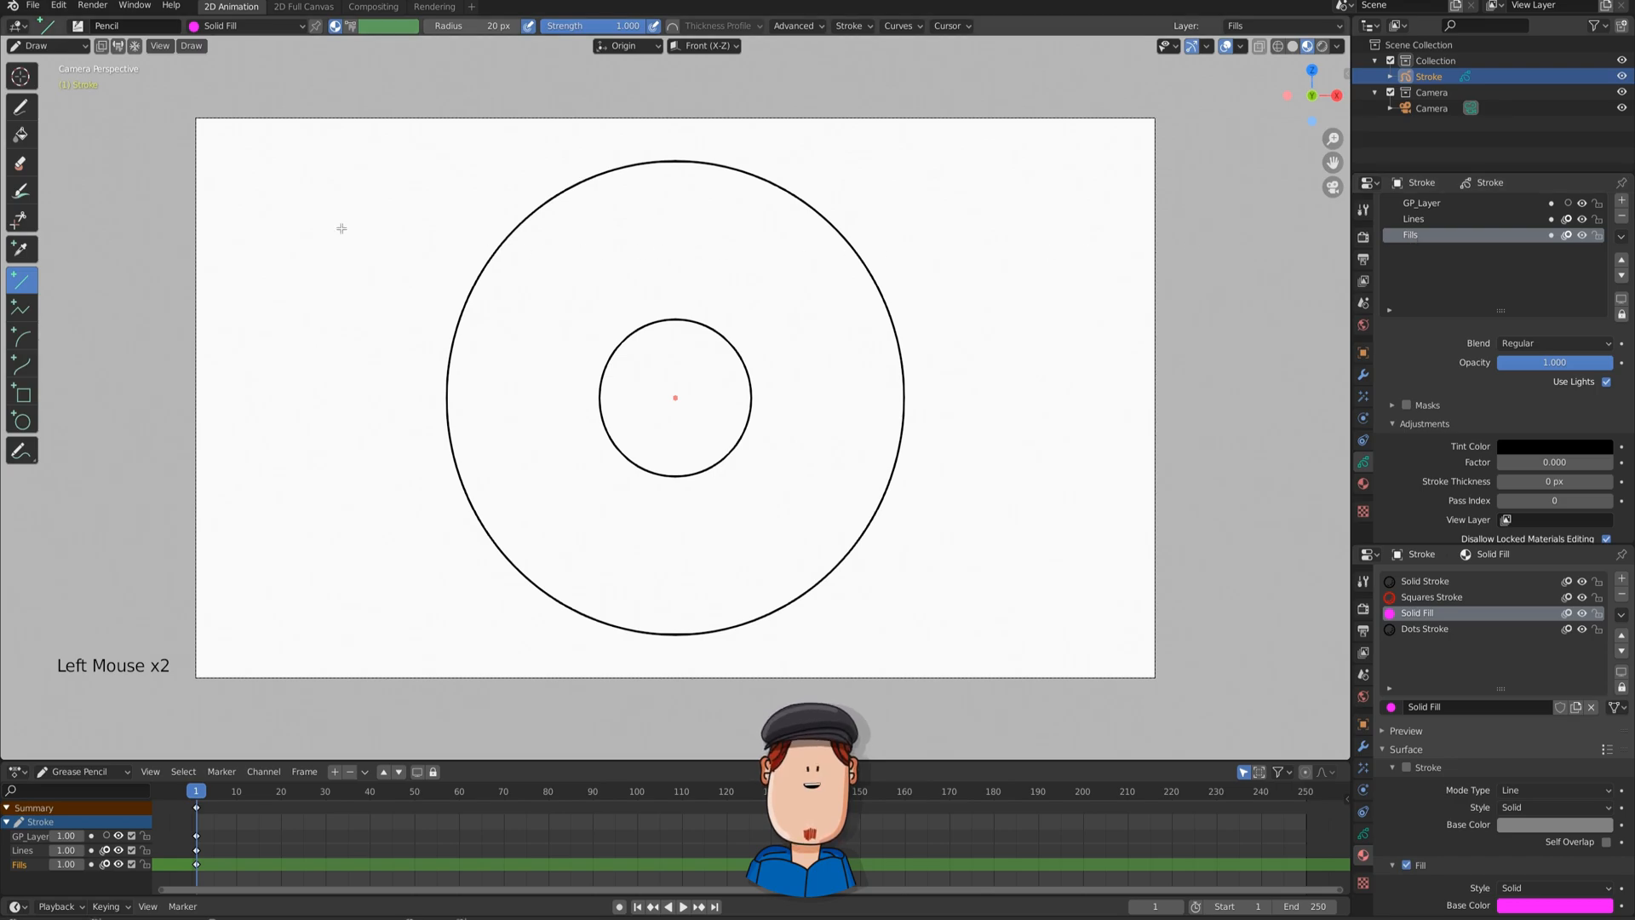
click(545, 467)
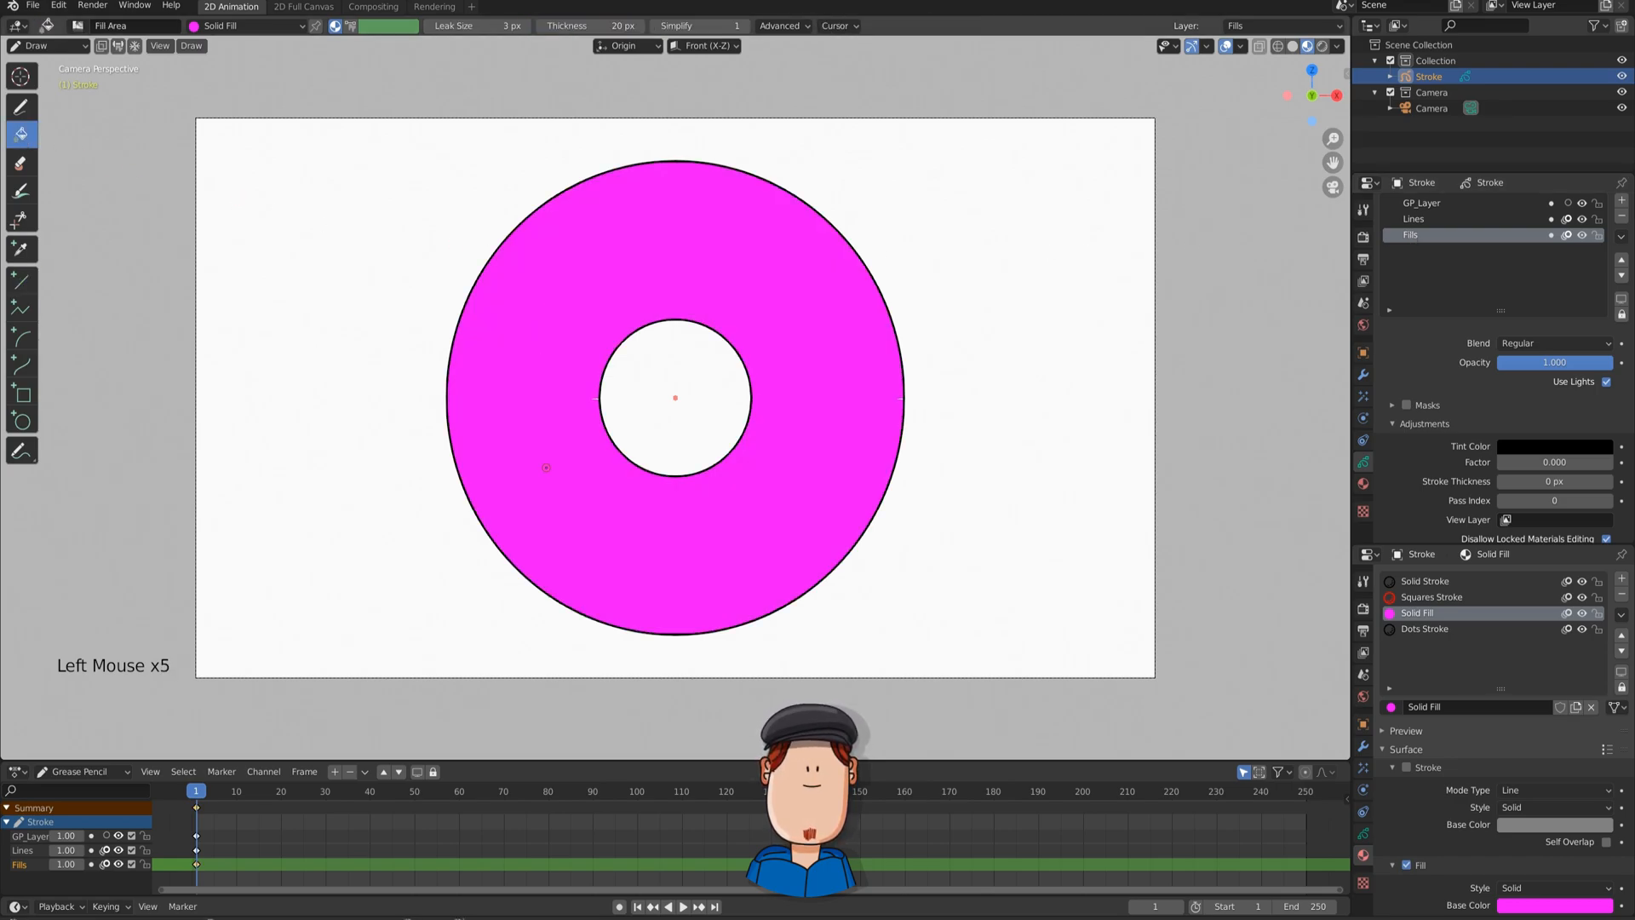
scroll(up, 3)
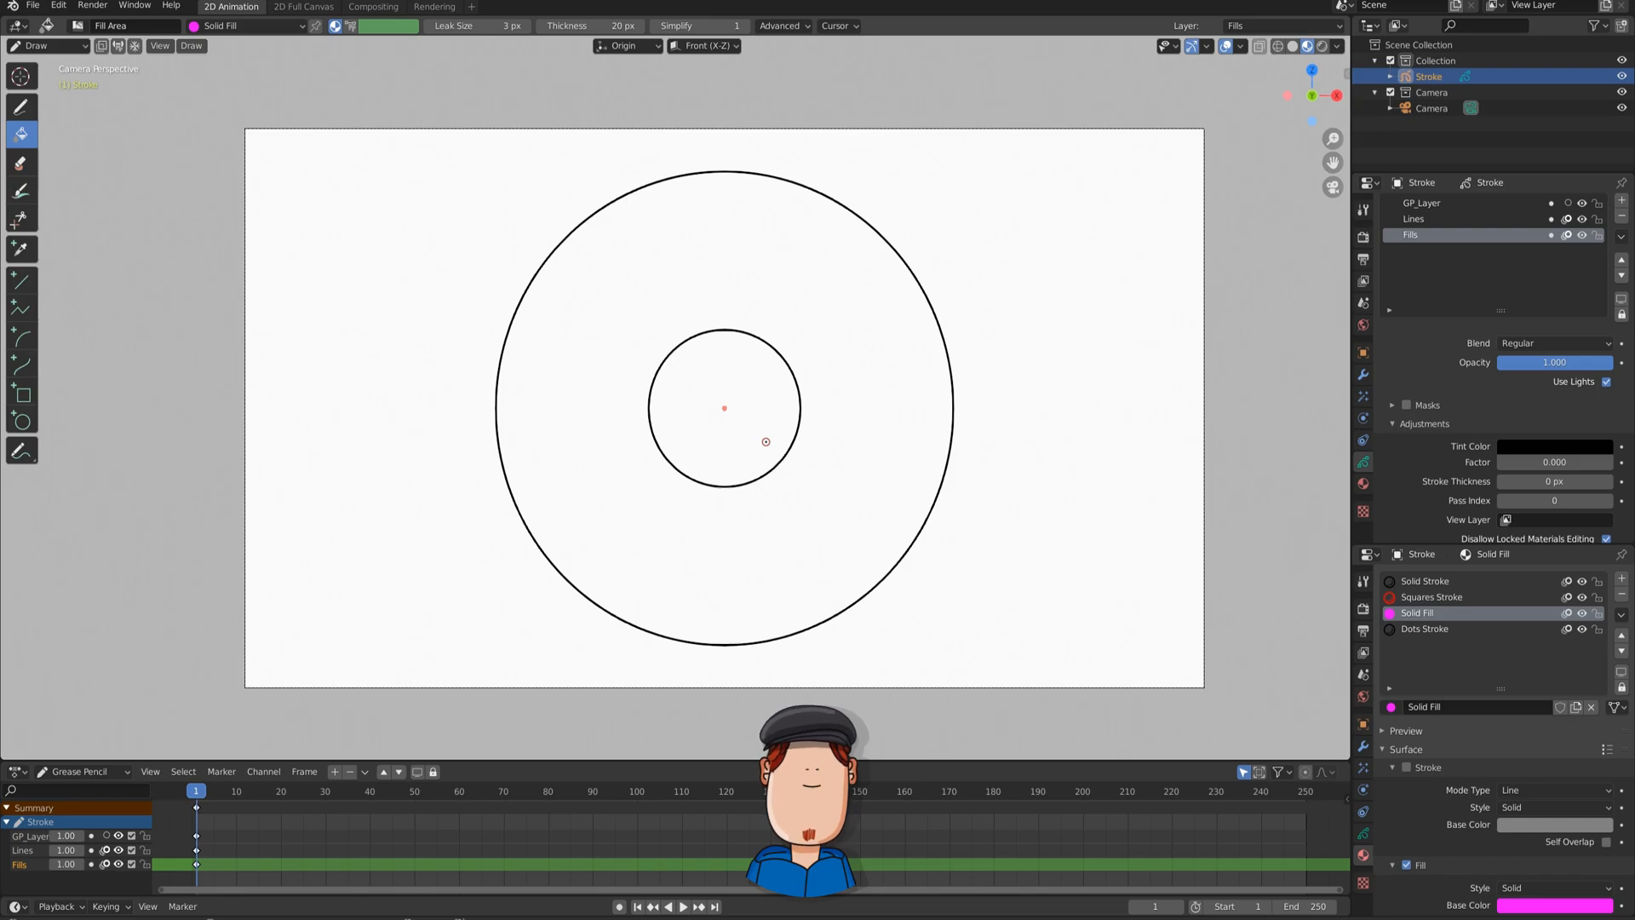
Fill the top and bottom halves of the donut ring with pink, bounded by the hidden line.
click(780, 25)
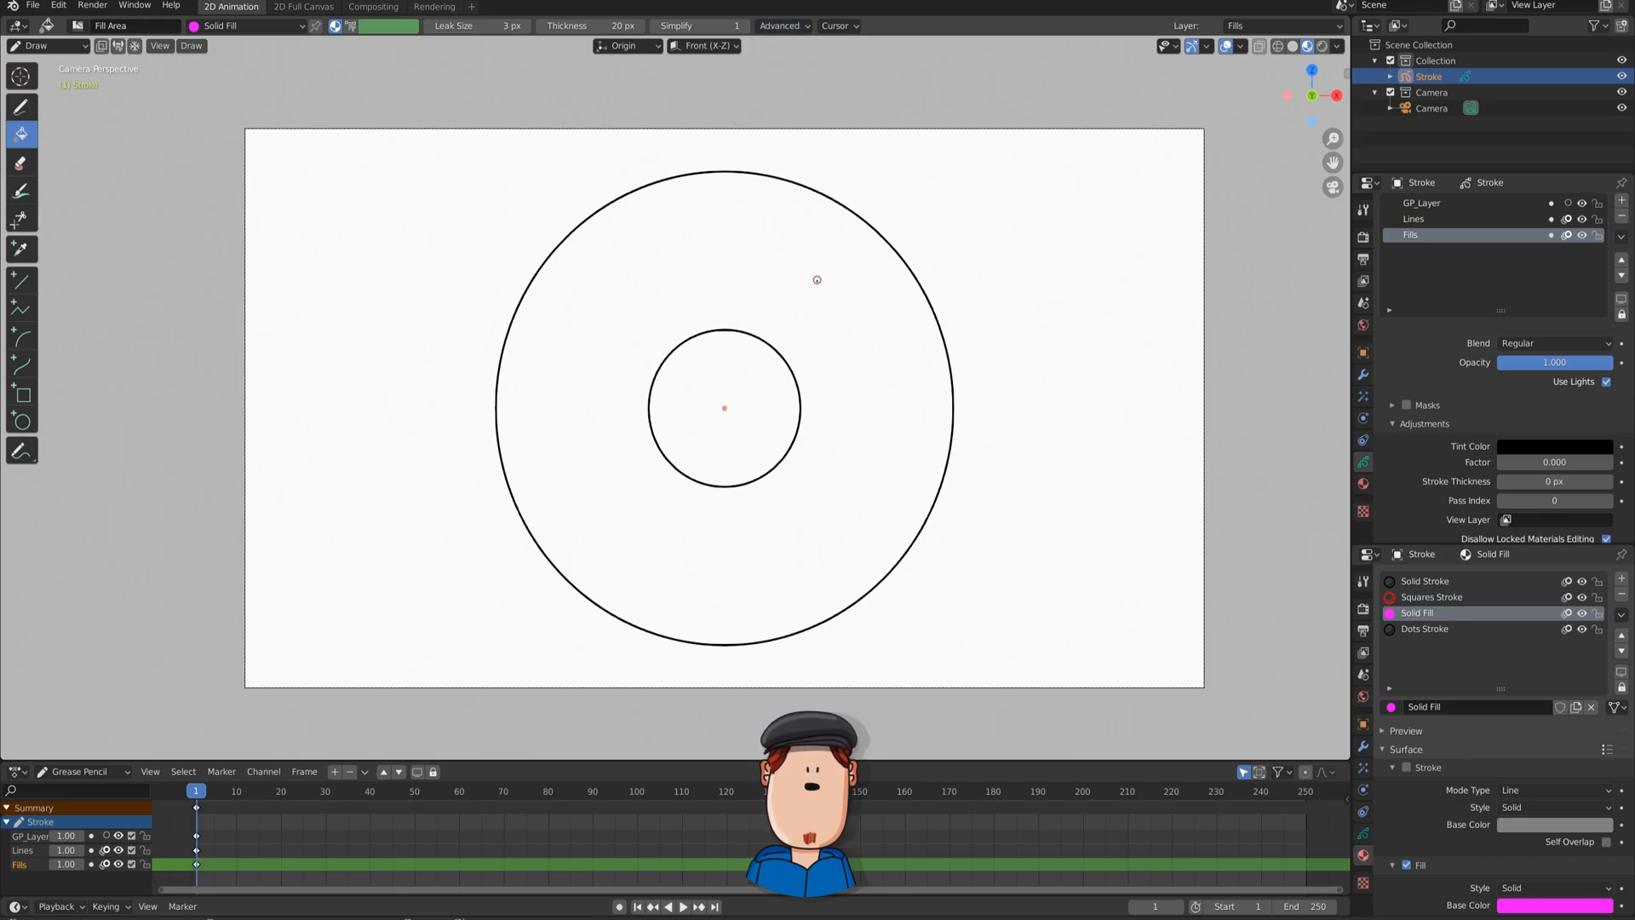
click(816, 314)
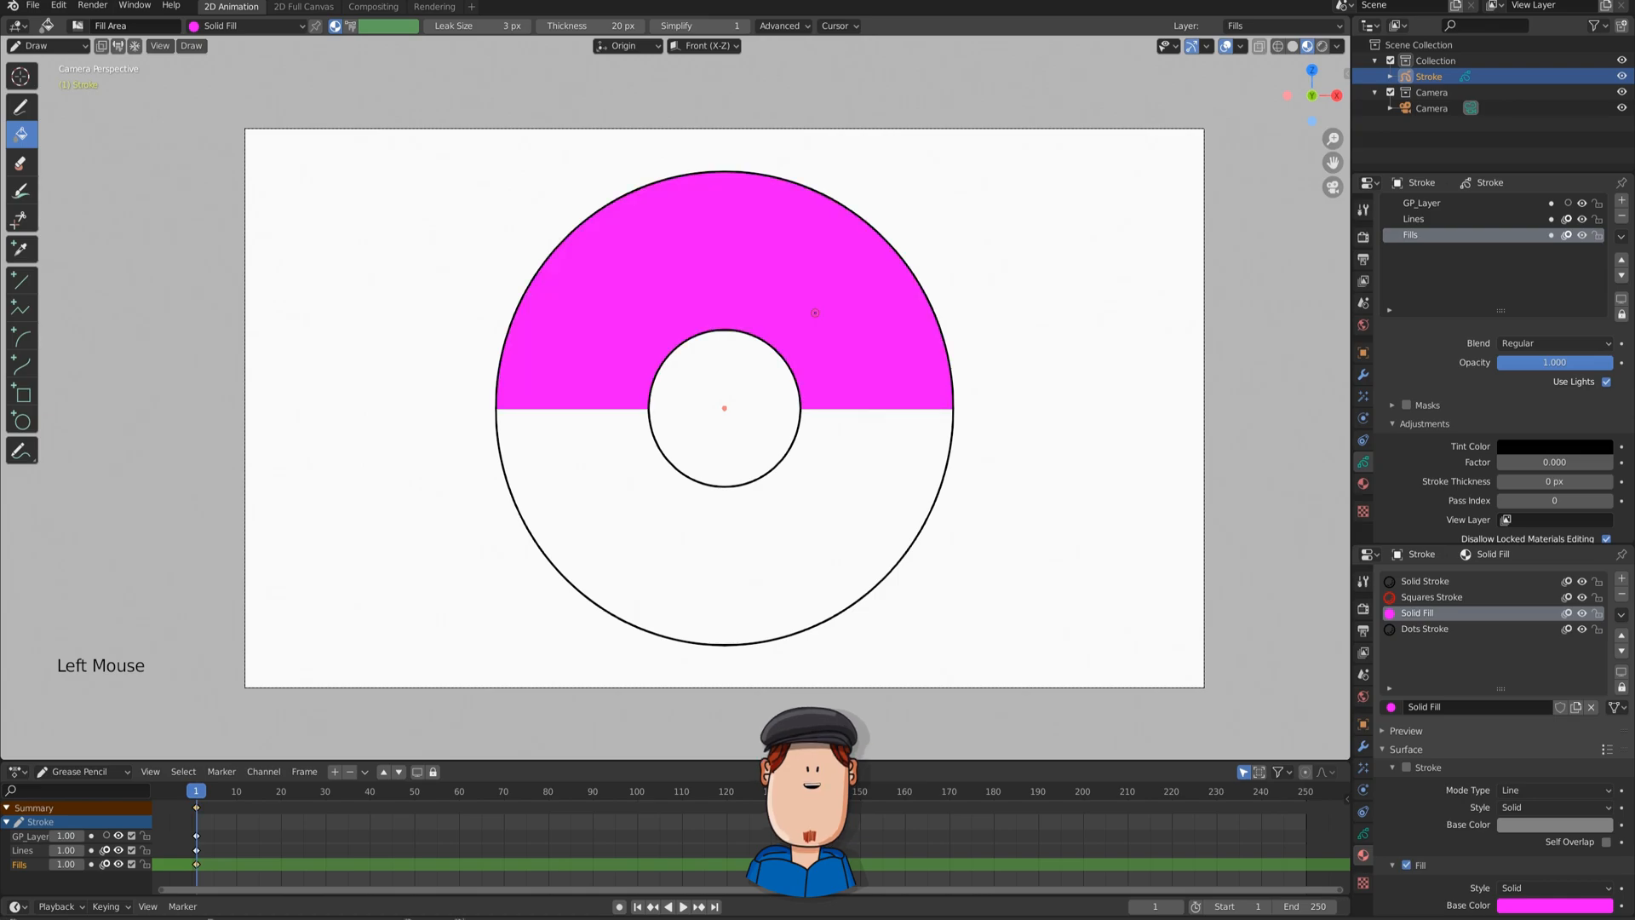
click(834, 483)
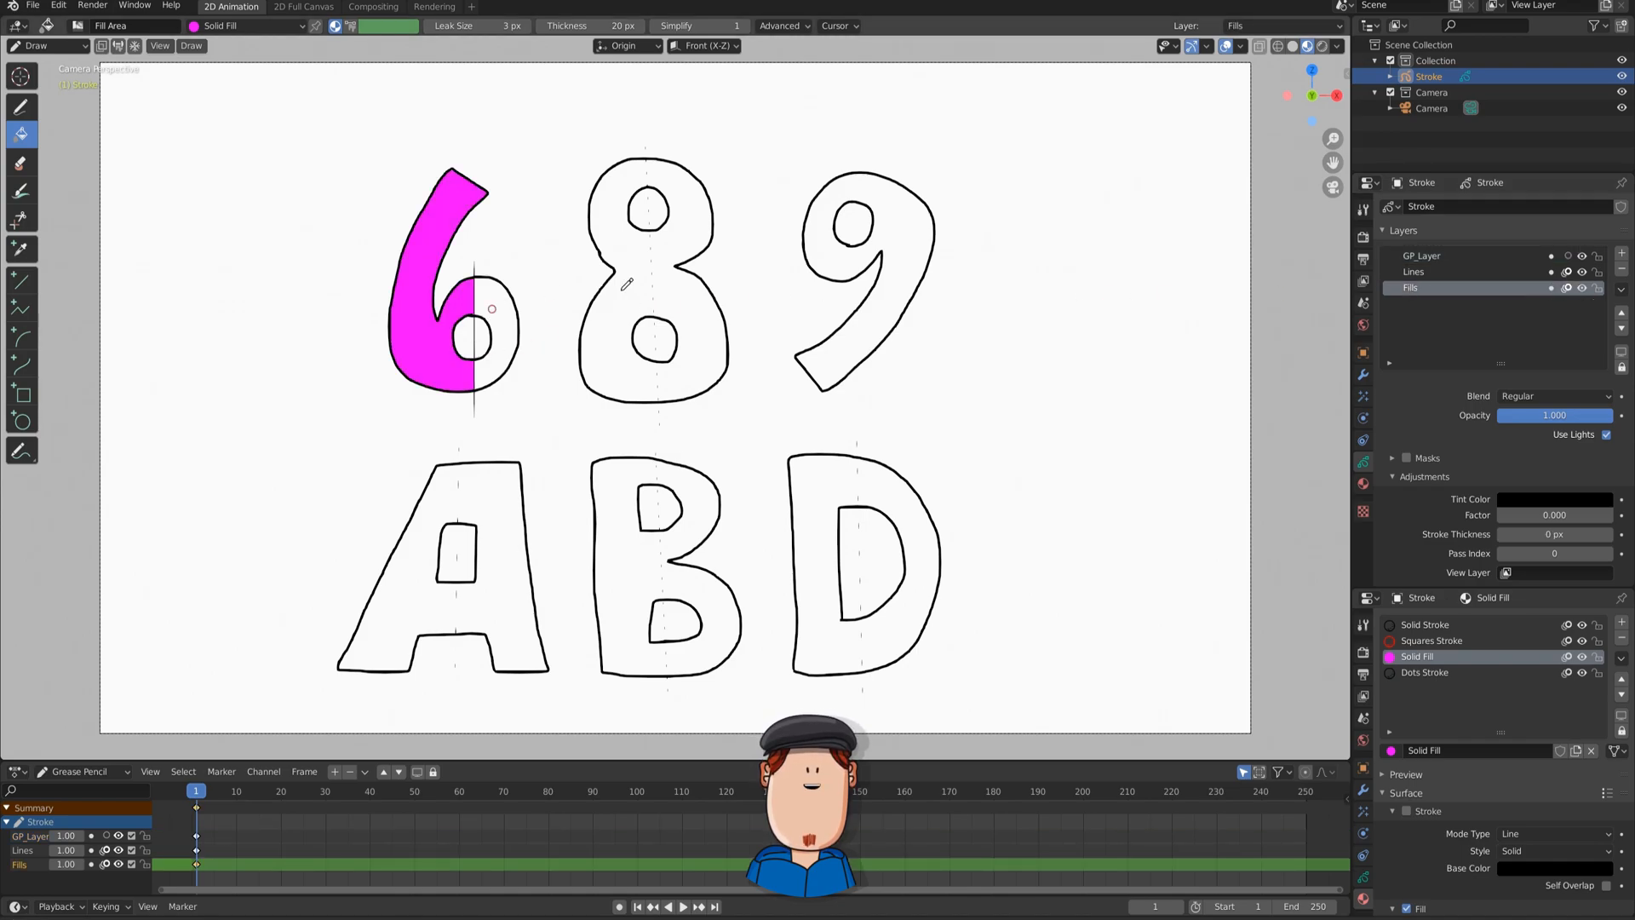
Fill the right half of the digit 6 with pink, leaving its hole empty.
click(625, 286)
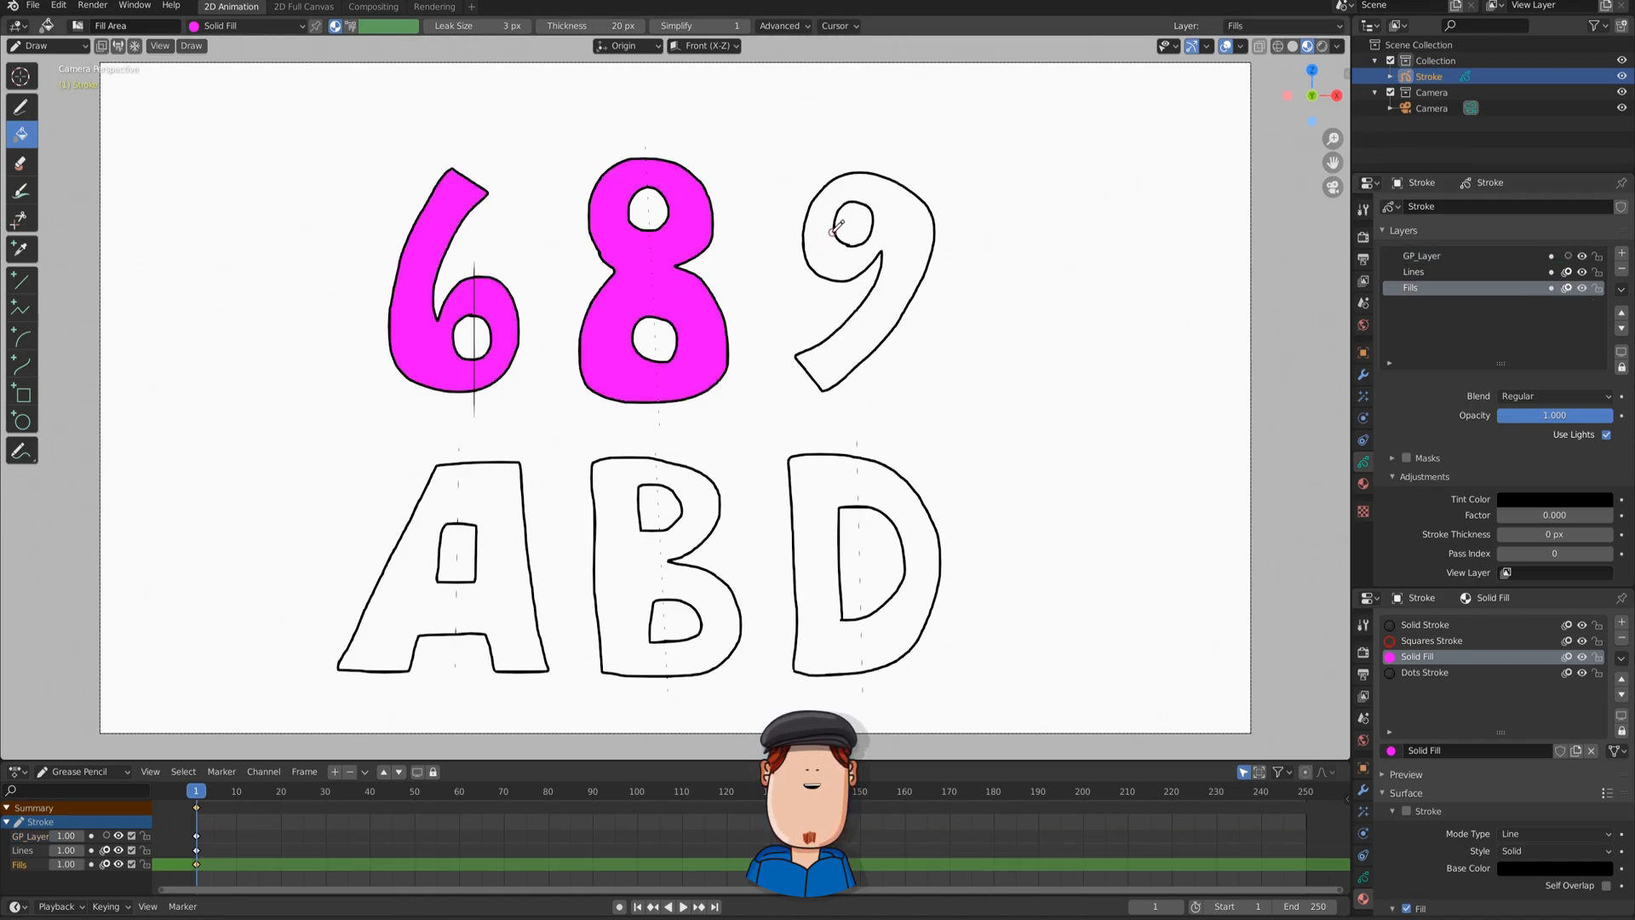